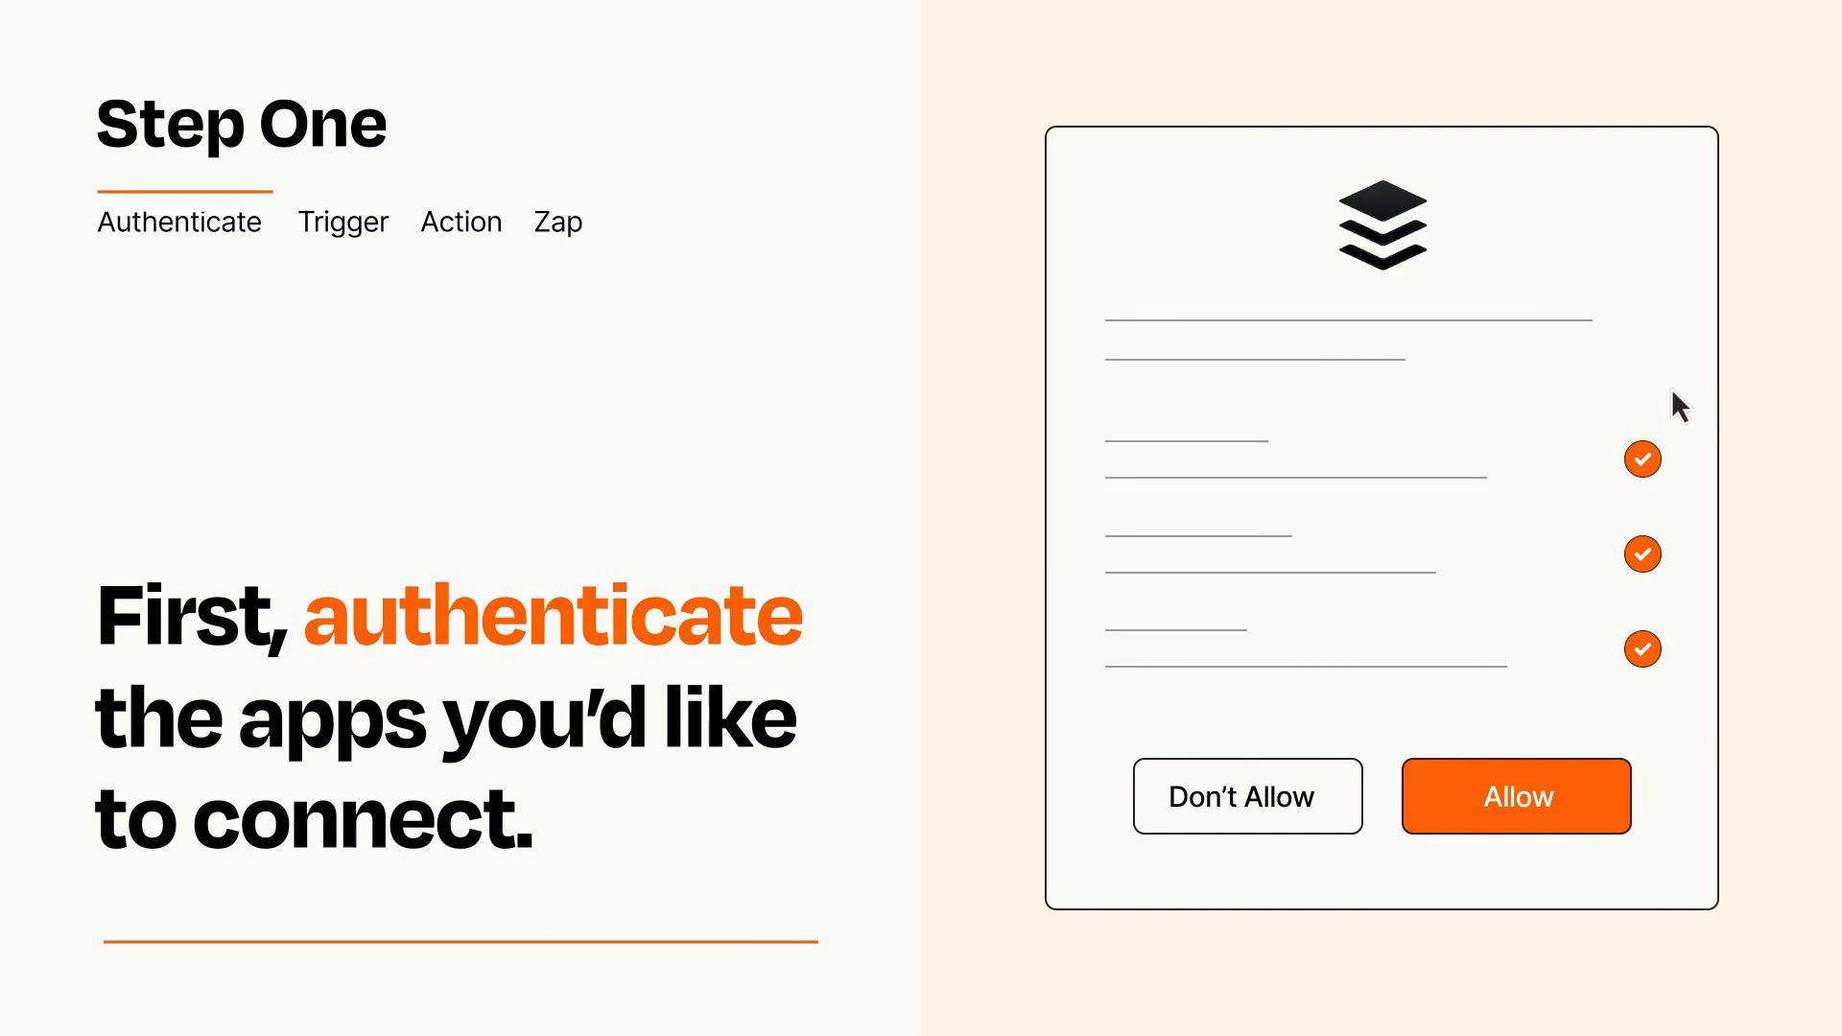
mouse_move(1622, 858)
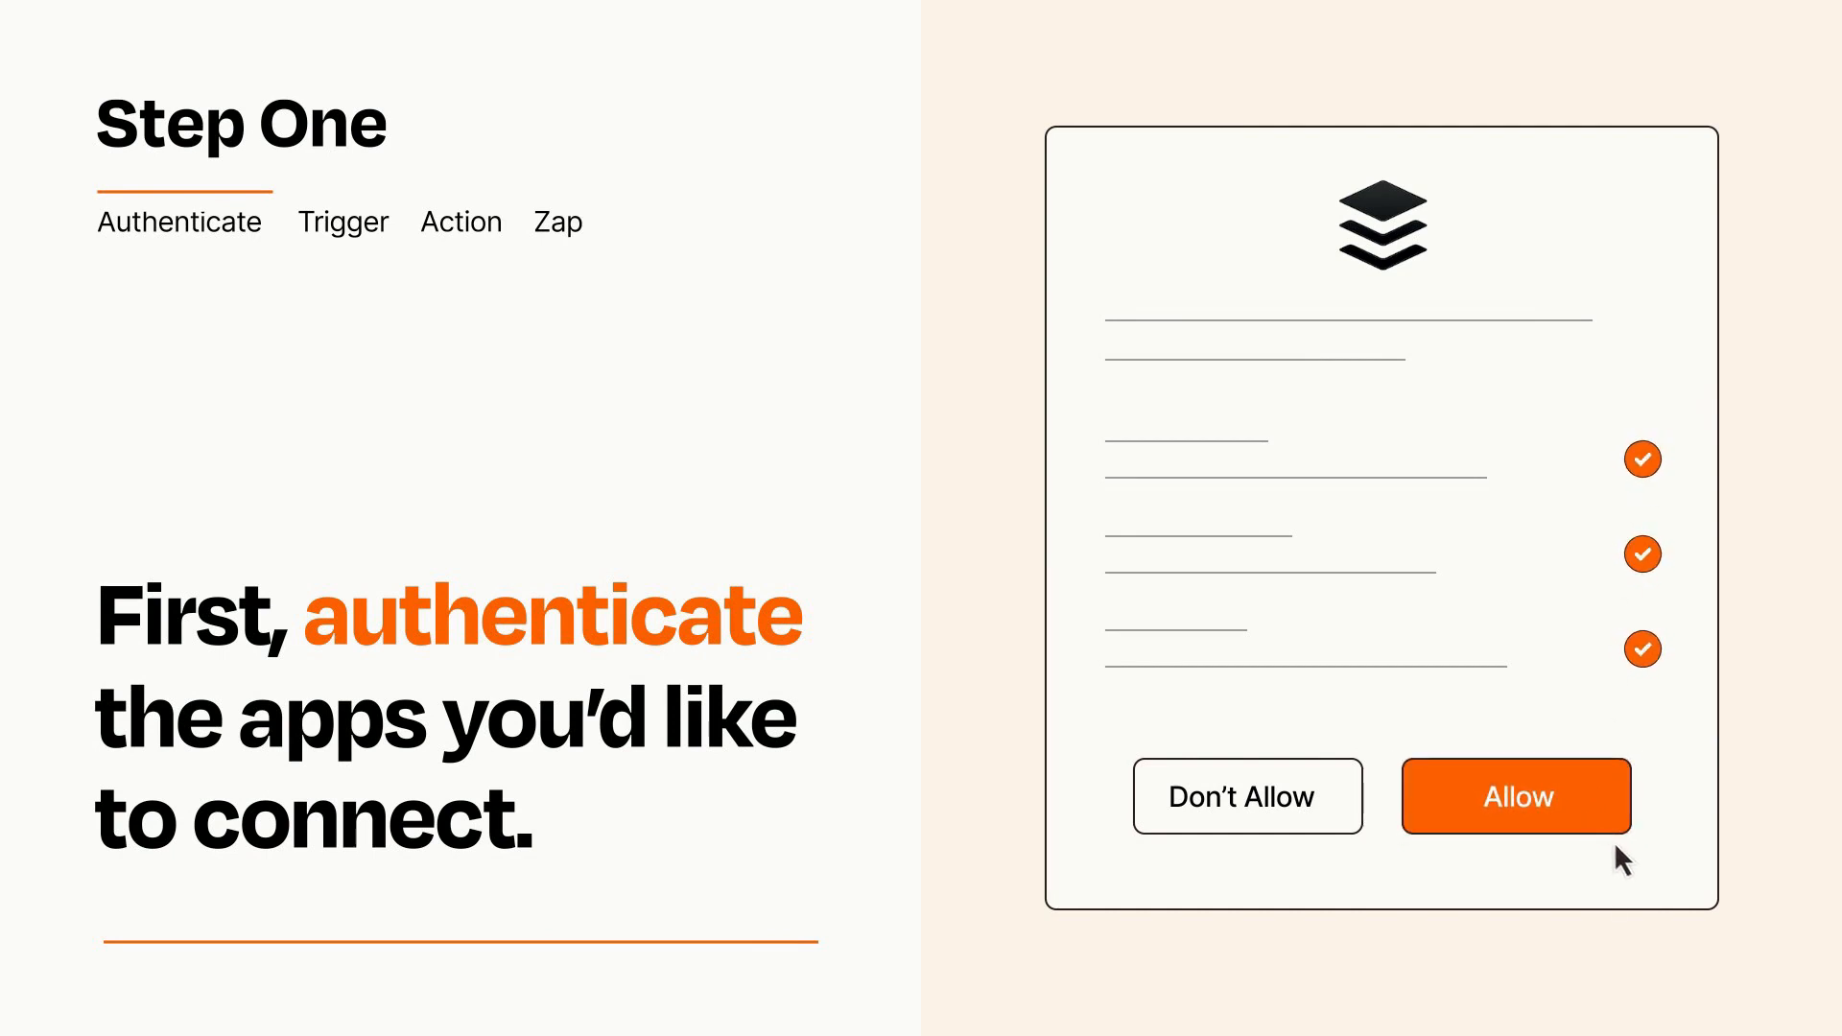
Step: Allow Zapier access to the Buffer account in the authorization prompt
left_click(1516, 796)
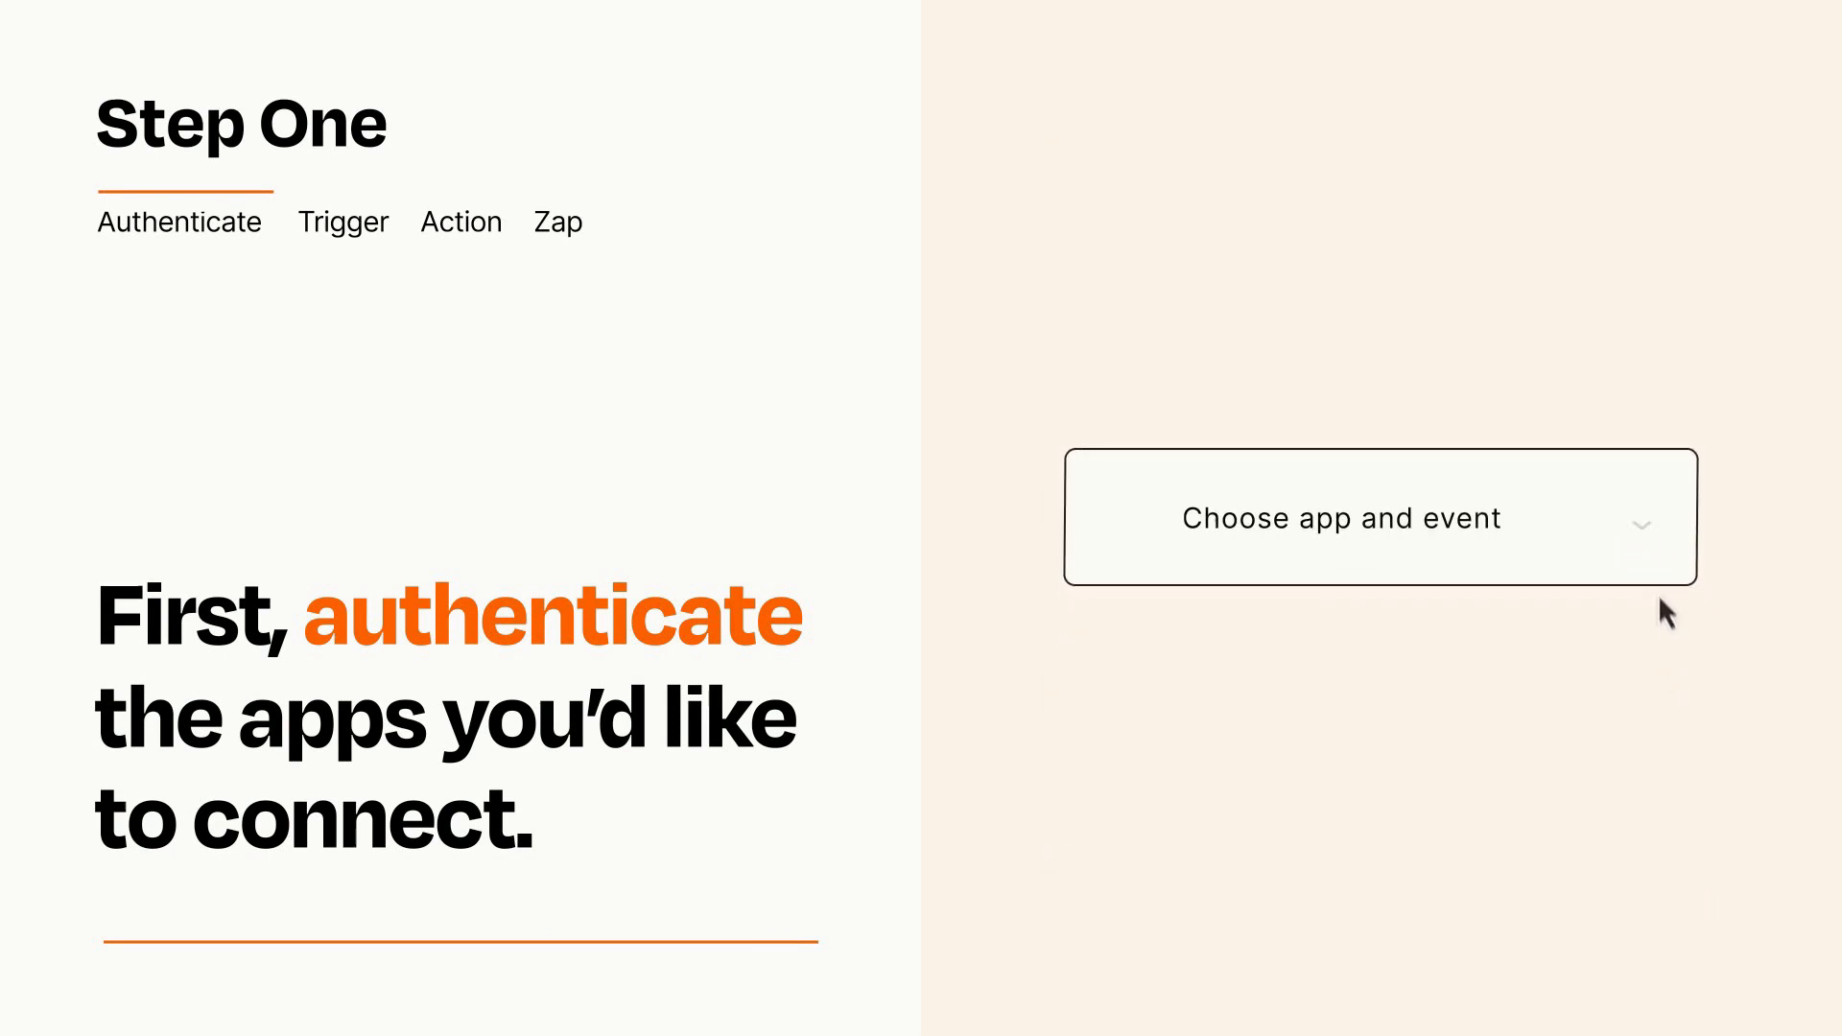
Step: Choose RSS 'New Item in Feed' as the trigger event, then proceed to the action
left_click(1344, 518)
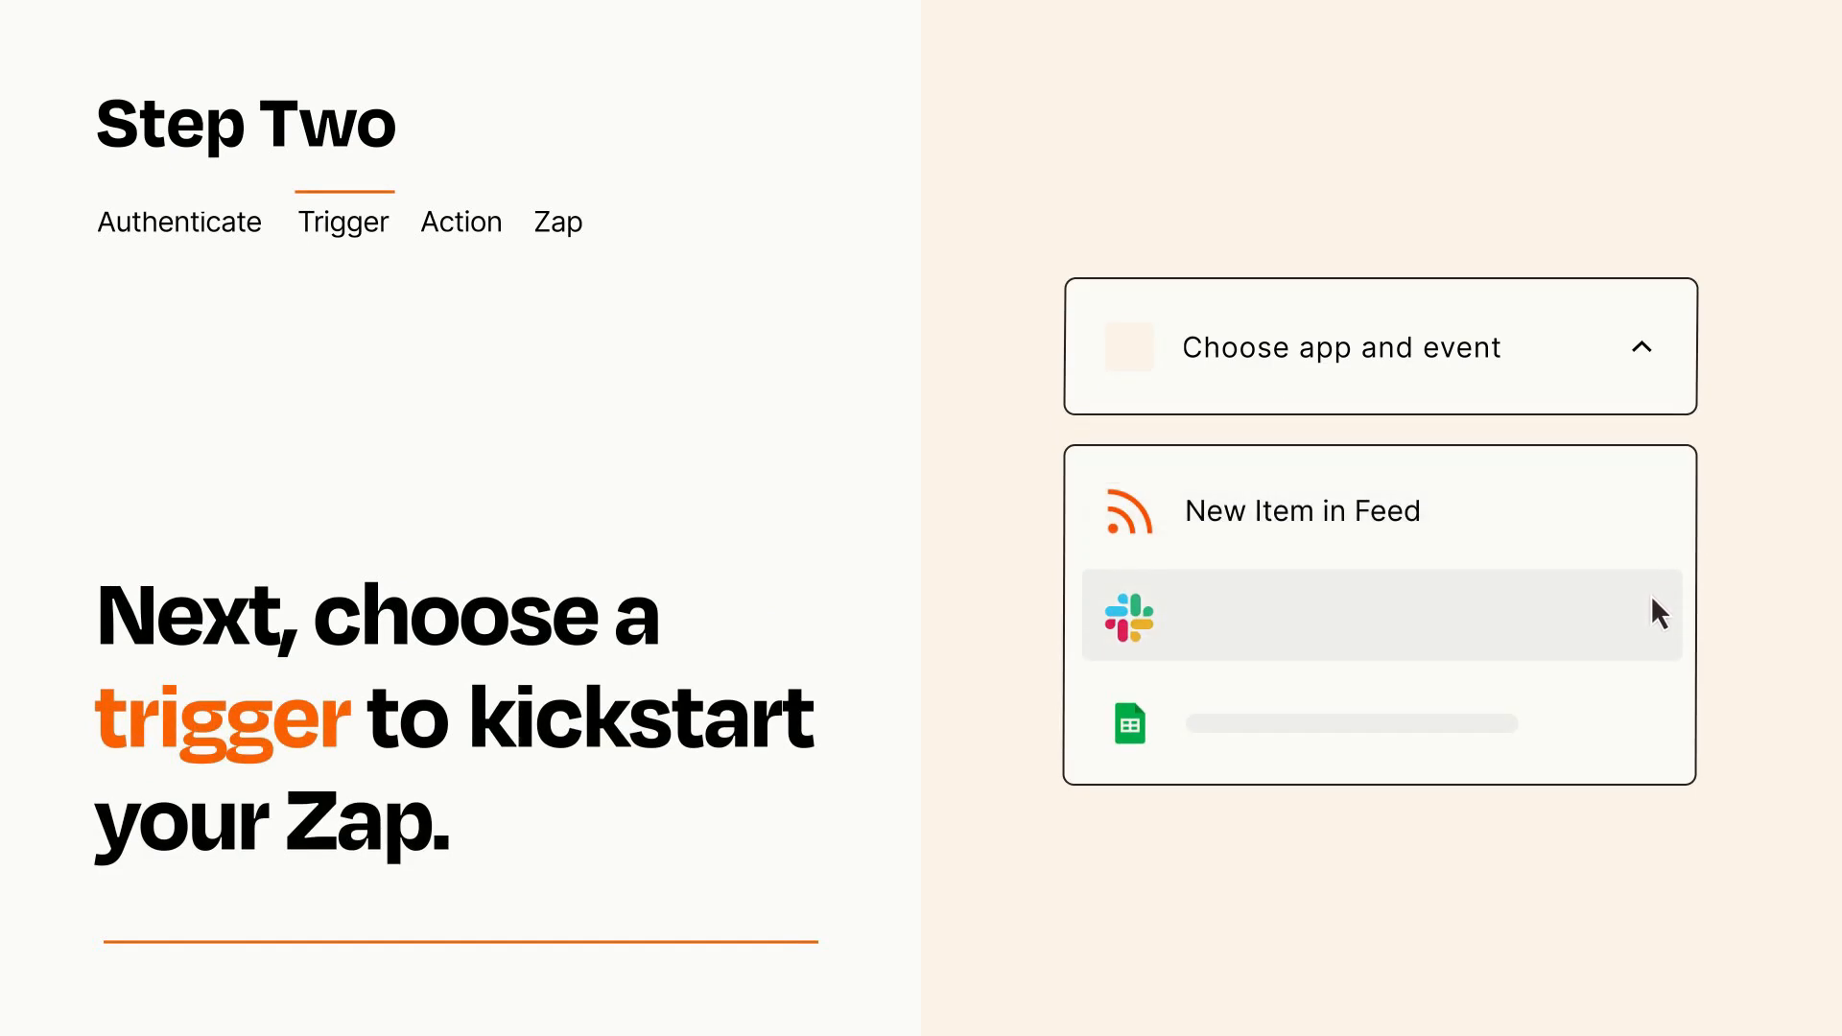
mouse_move(1658, 732)
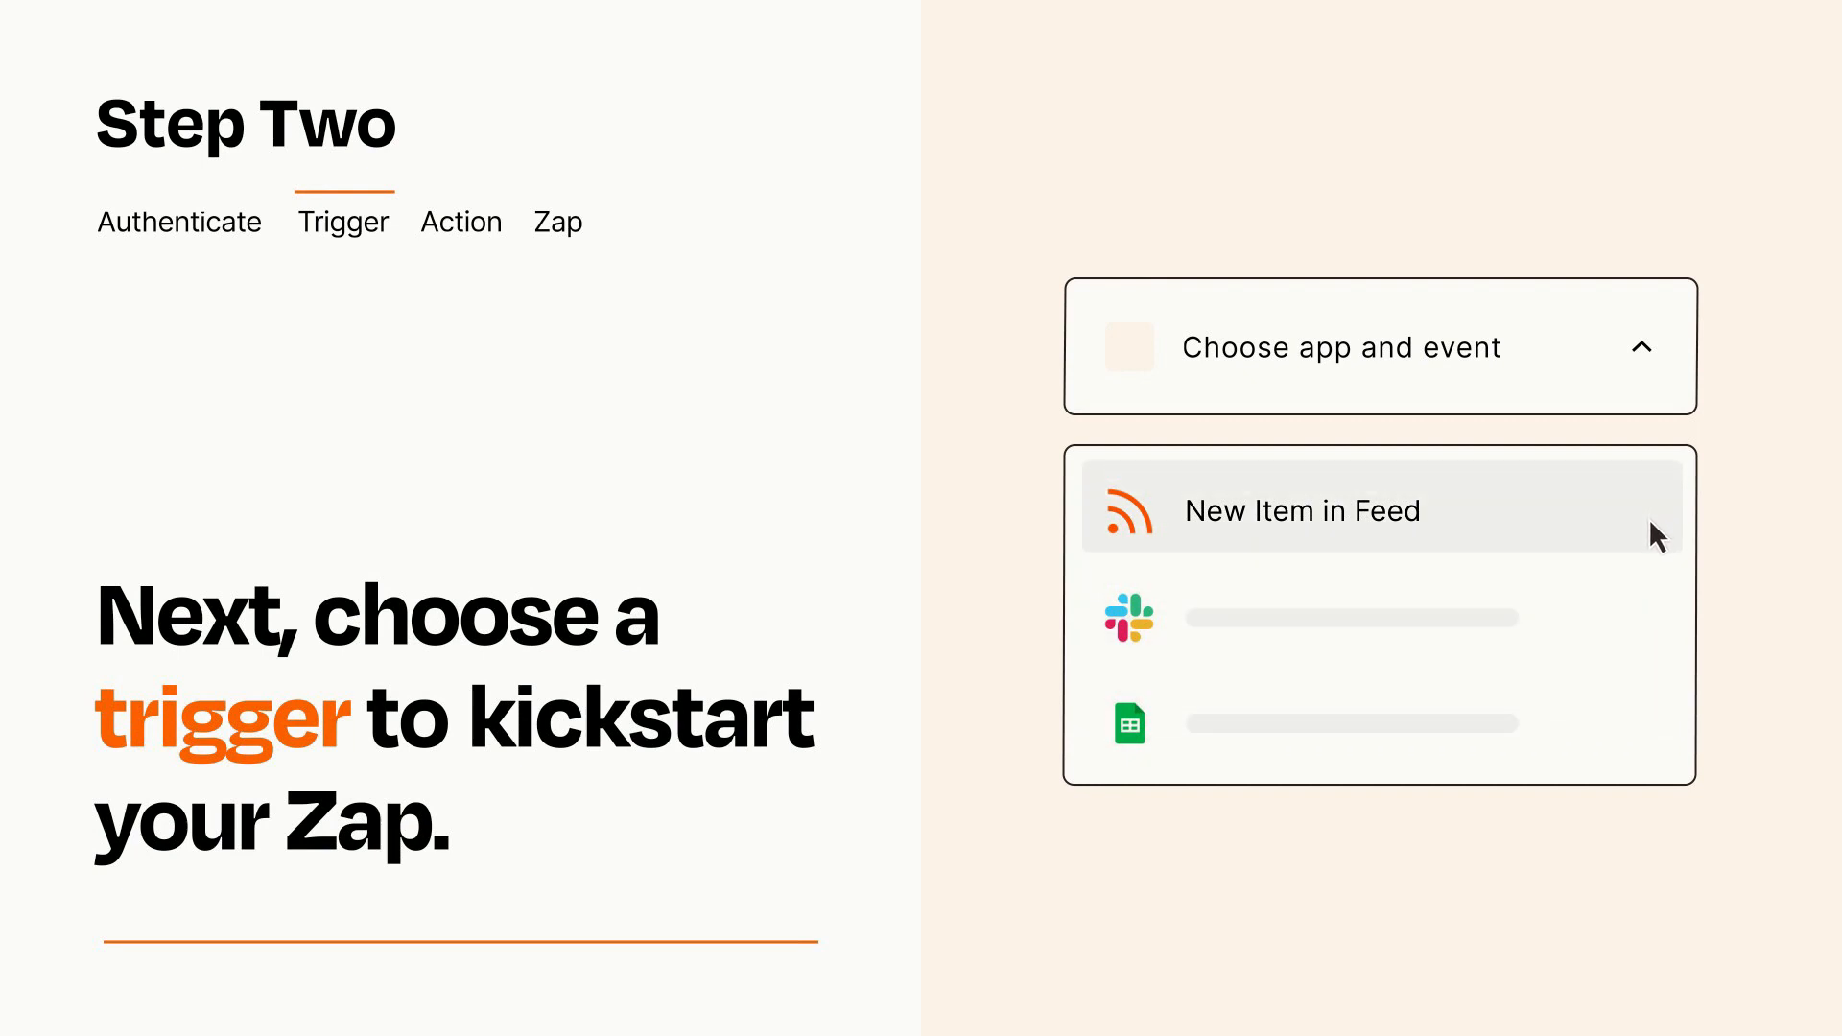
left_click(1302, 510)
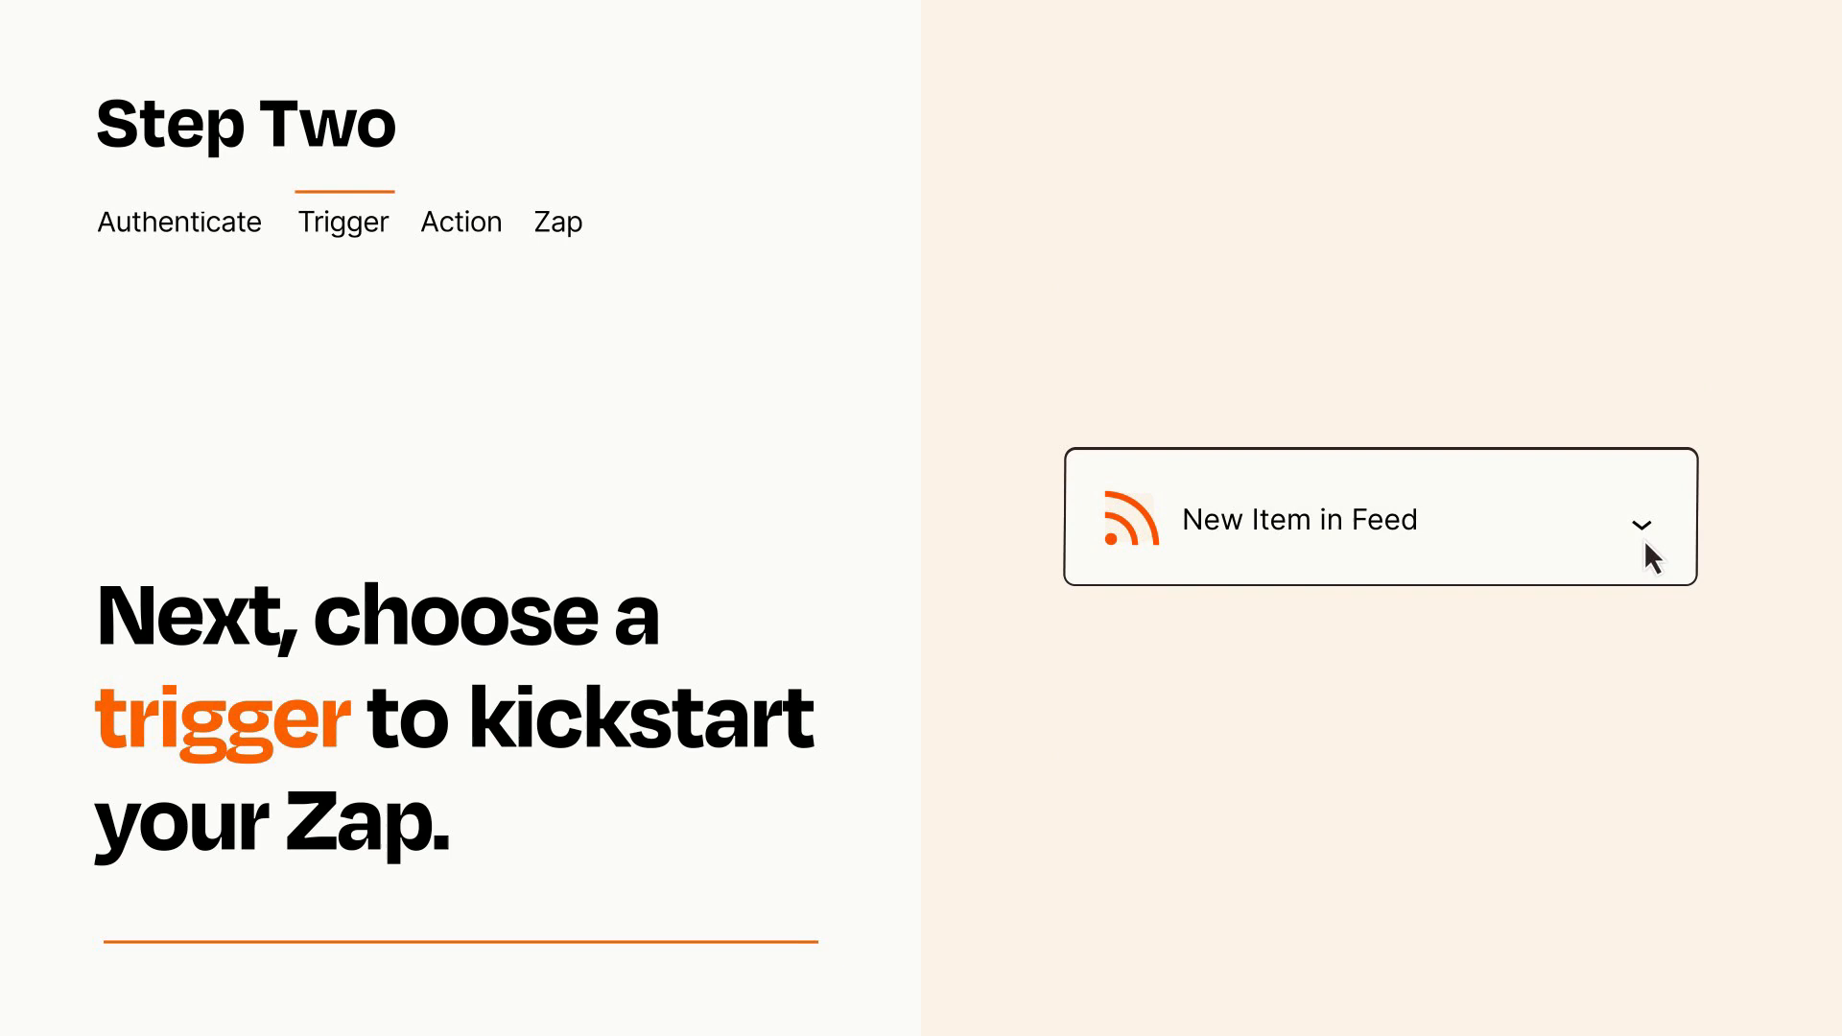
mouse_move(1668, 553)
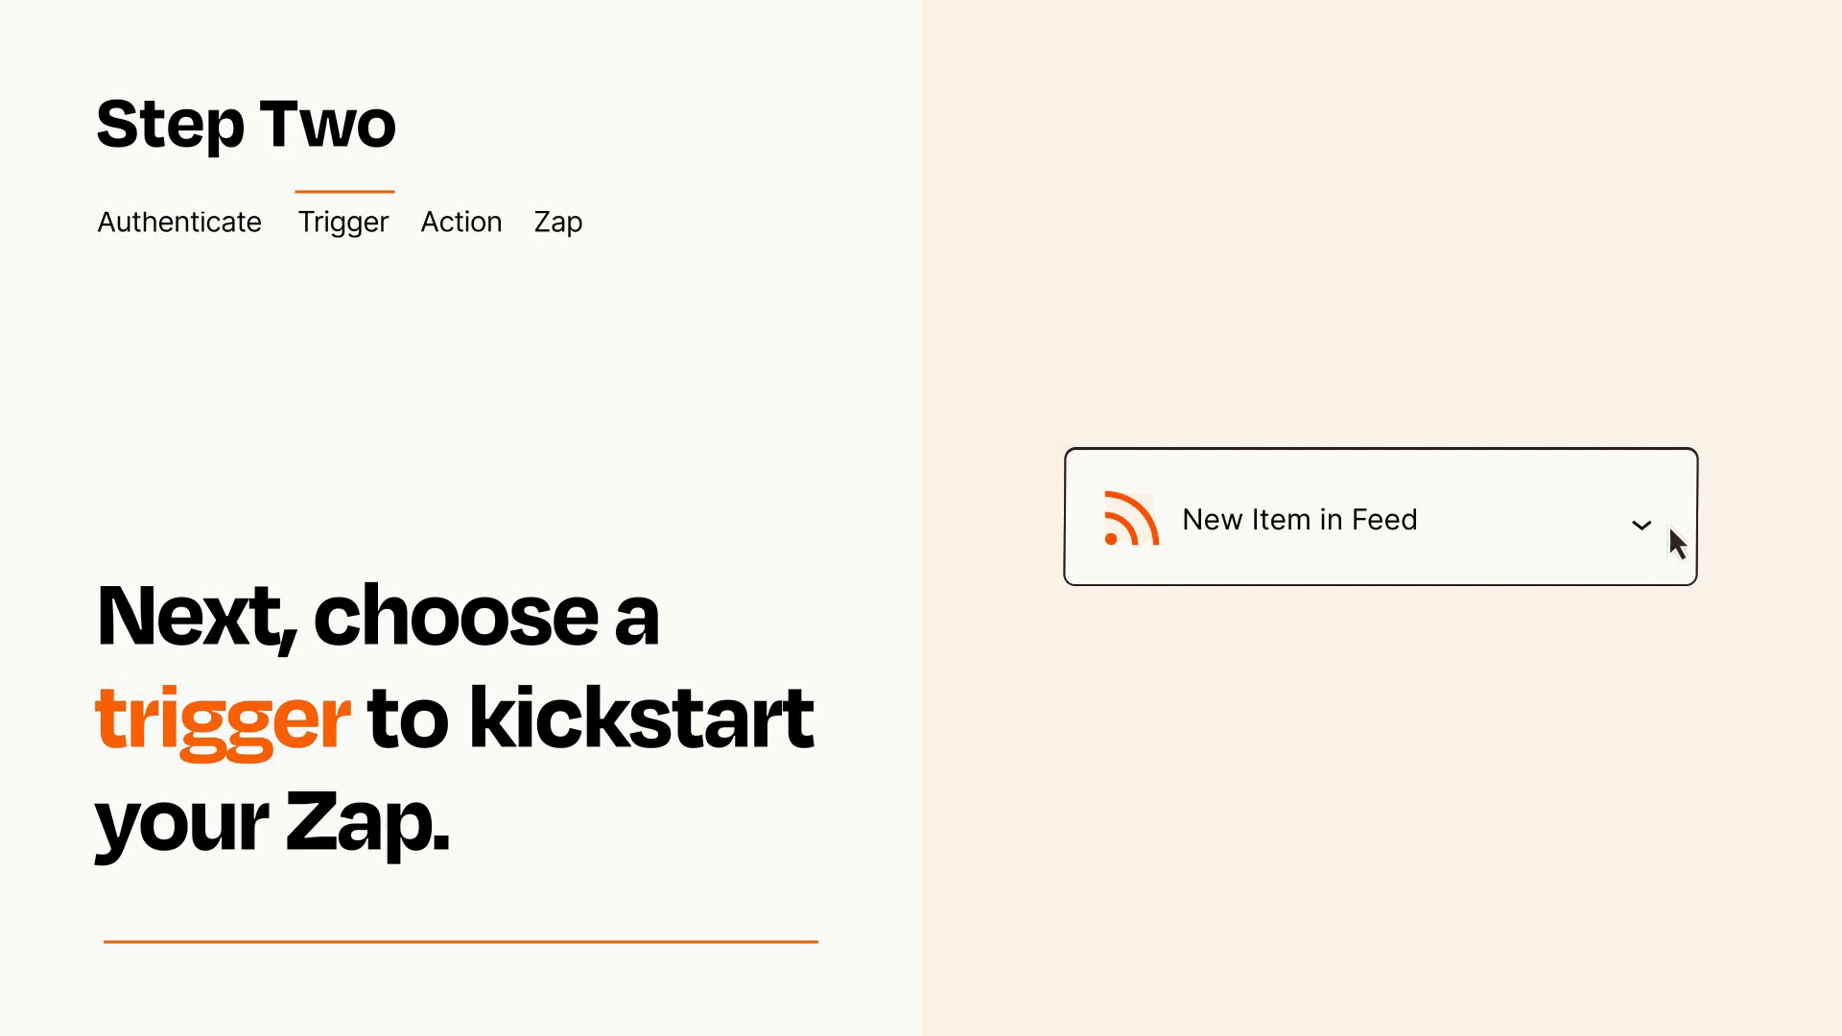
mouse_move(1671, 534)
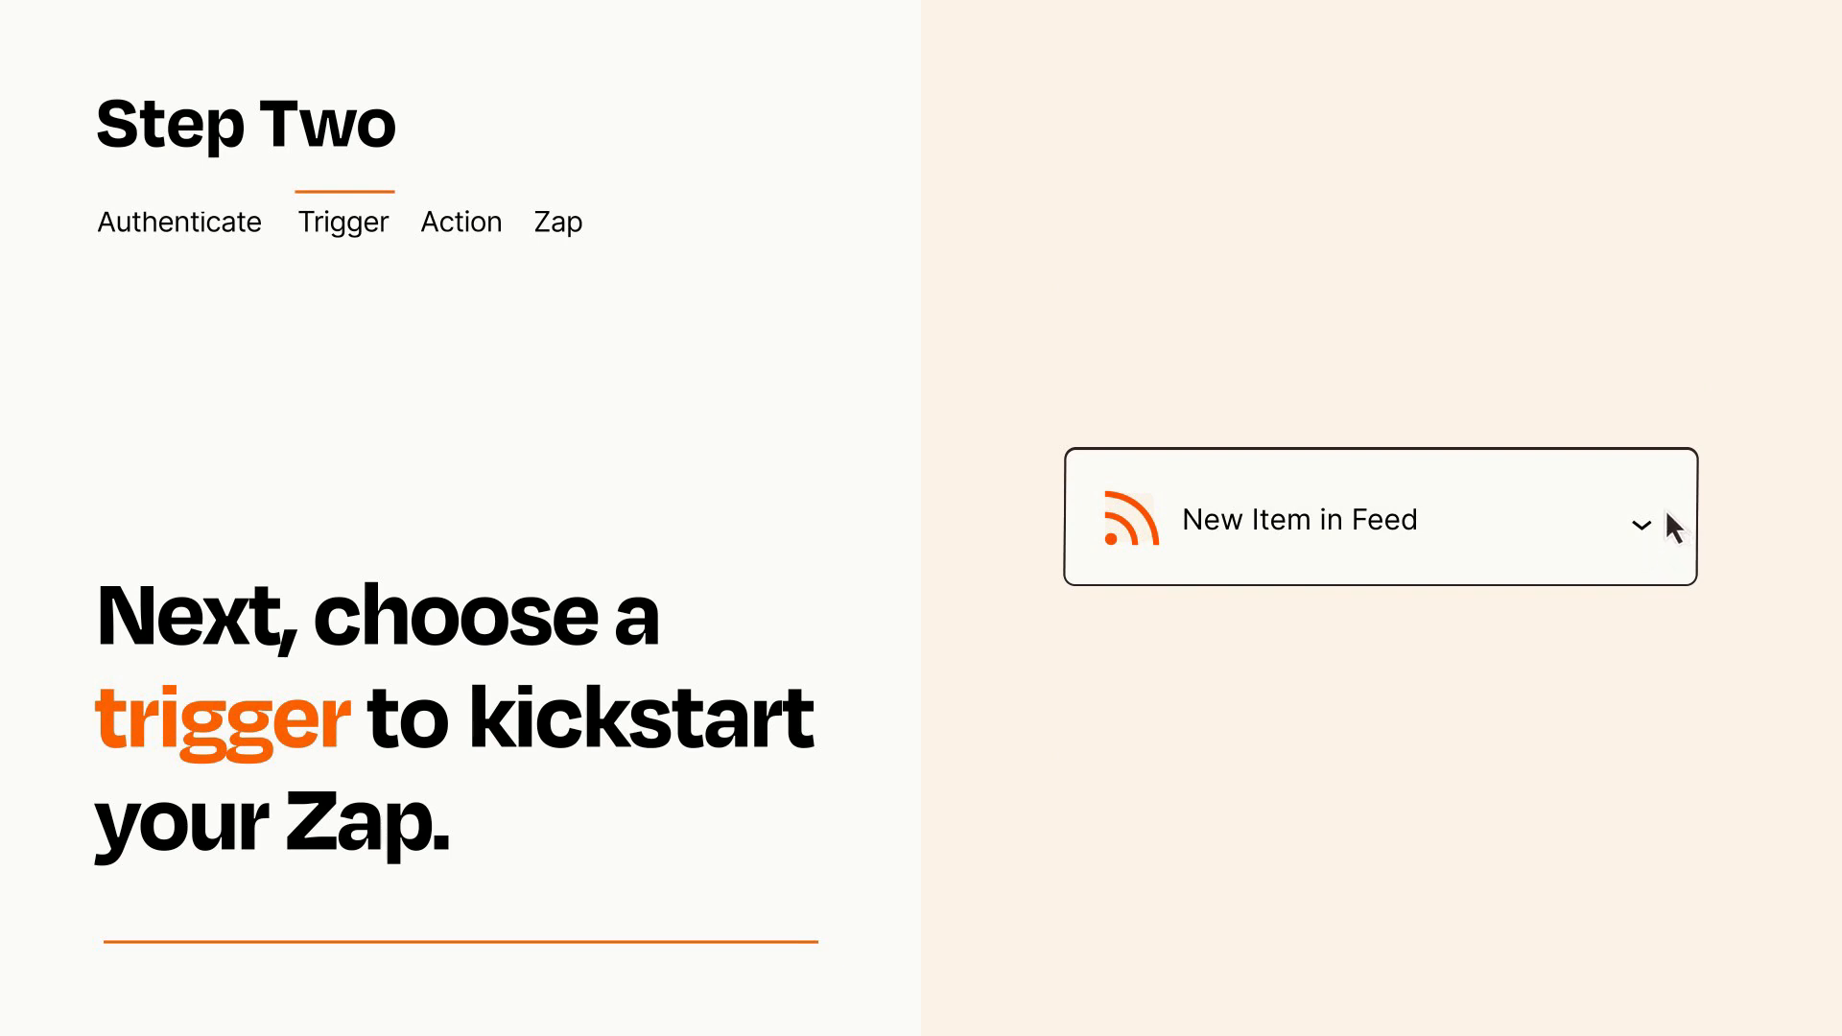
left_click(460, 220)
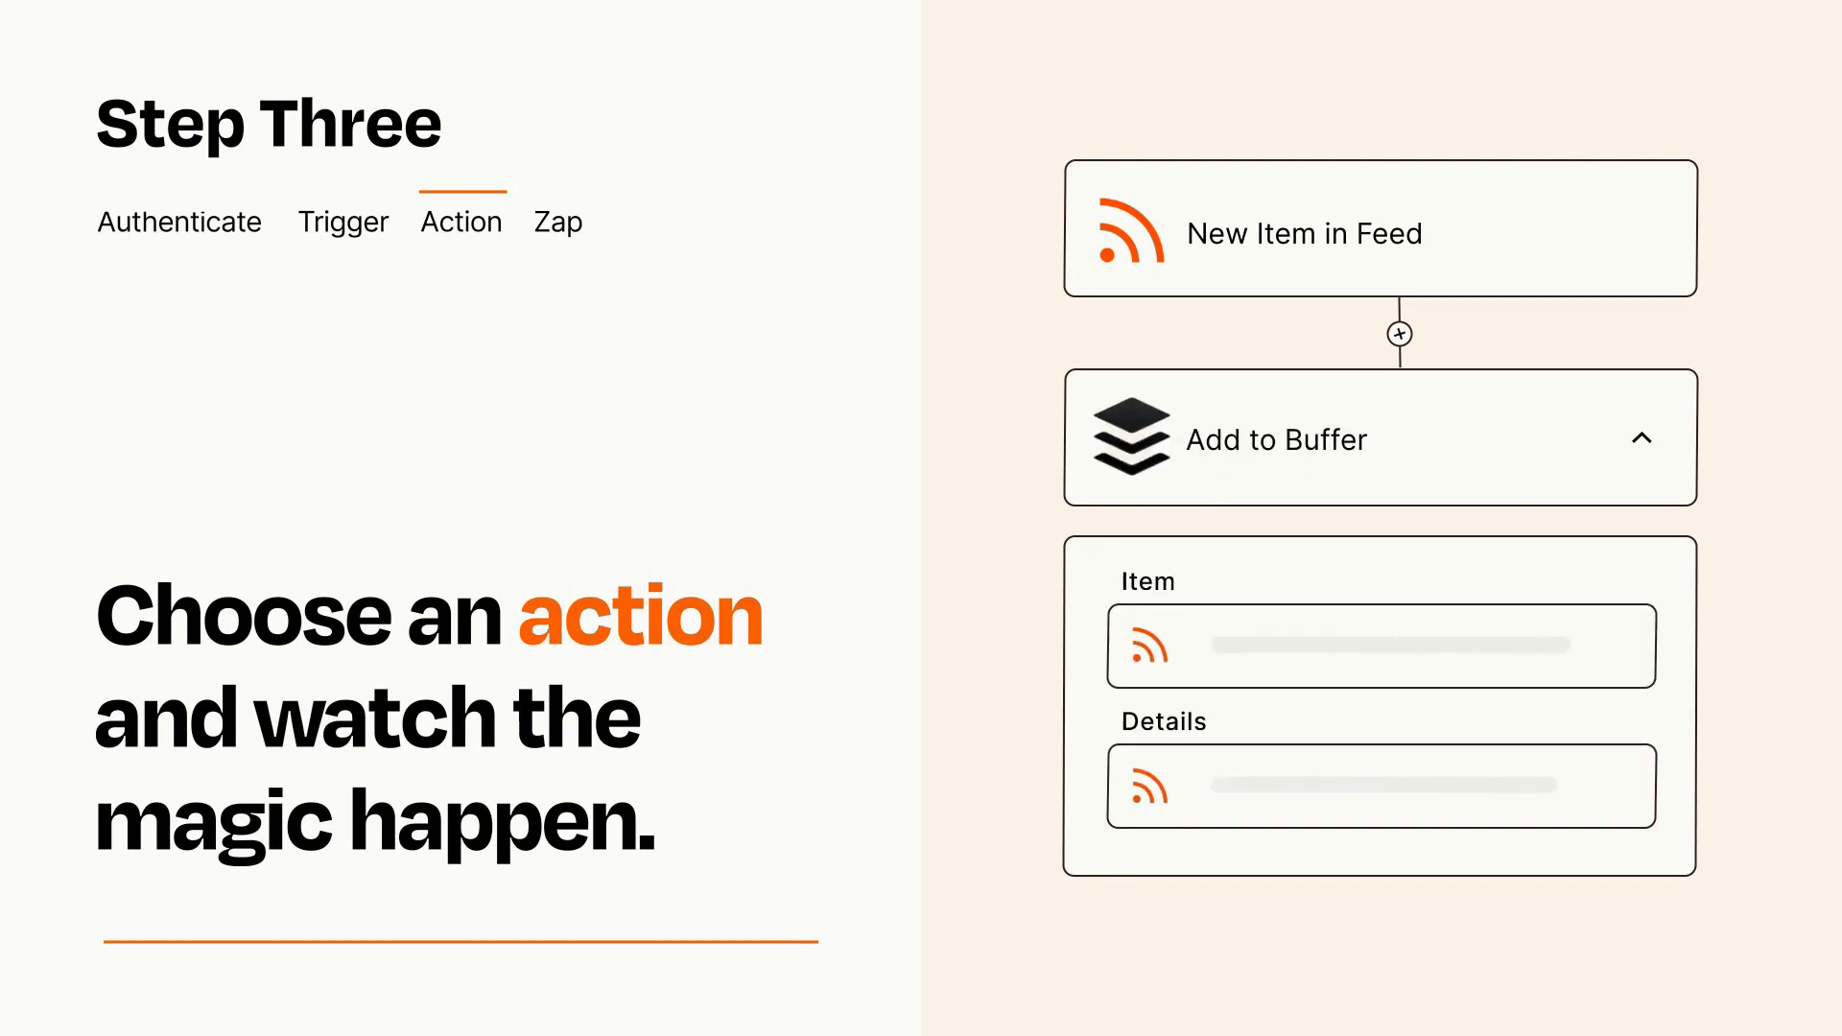
Step: Finish the Add to Buffer action settings and publish the Zap
left_click(1644, 437)
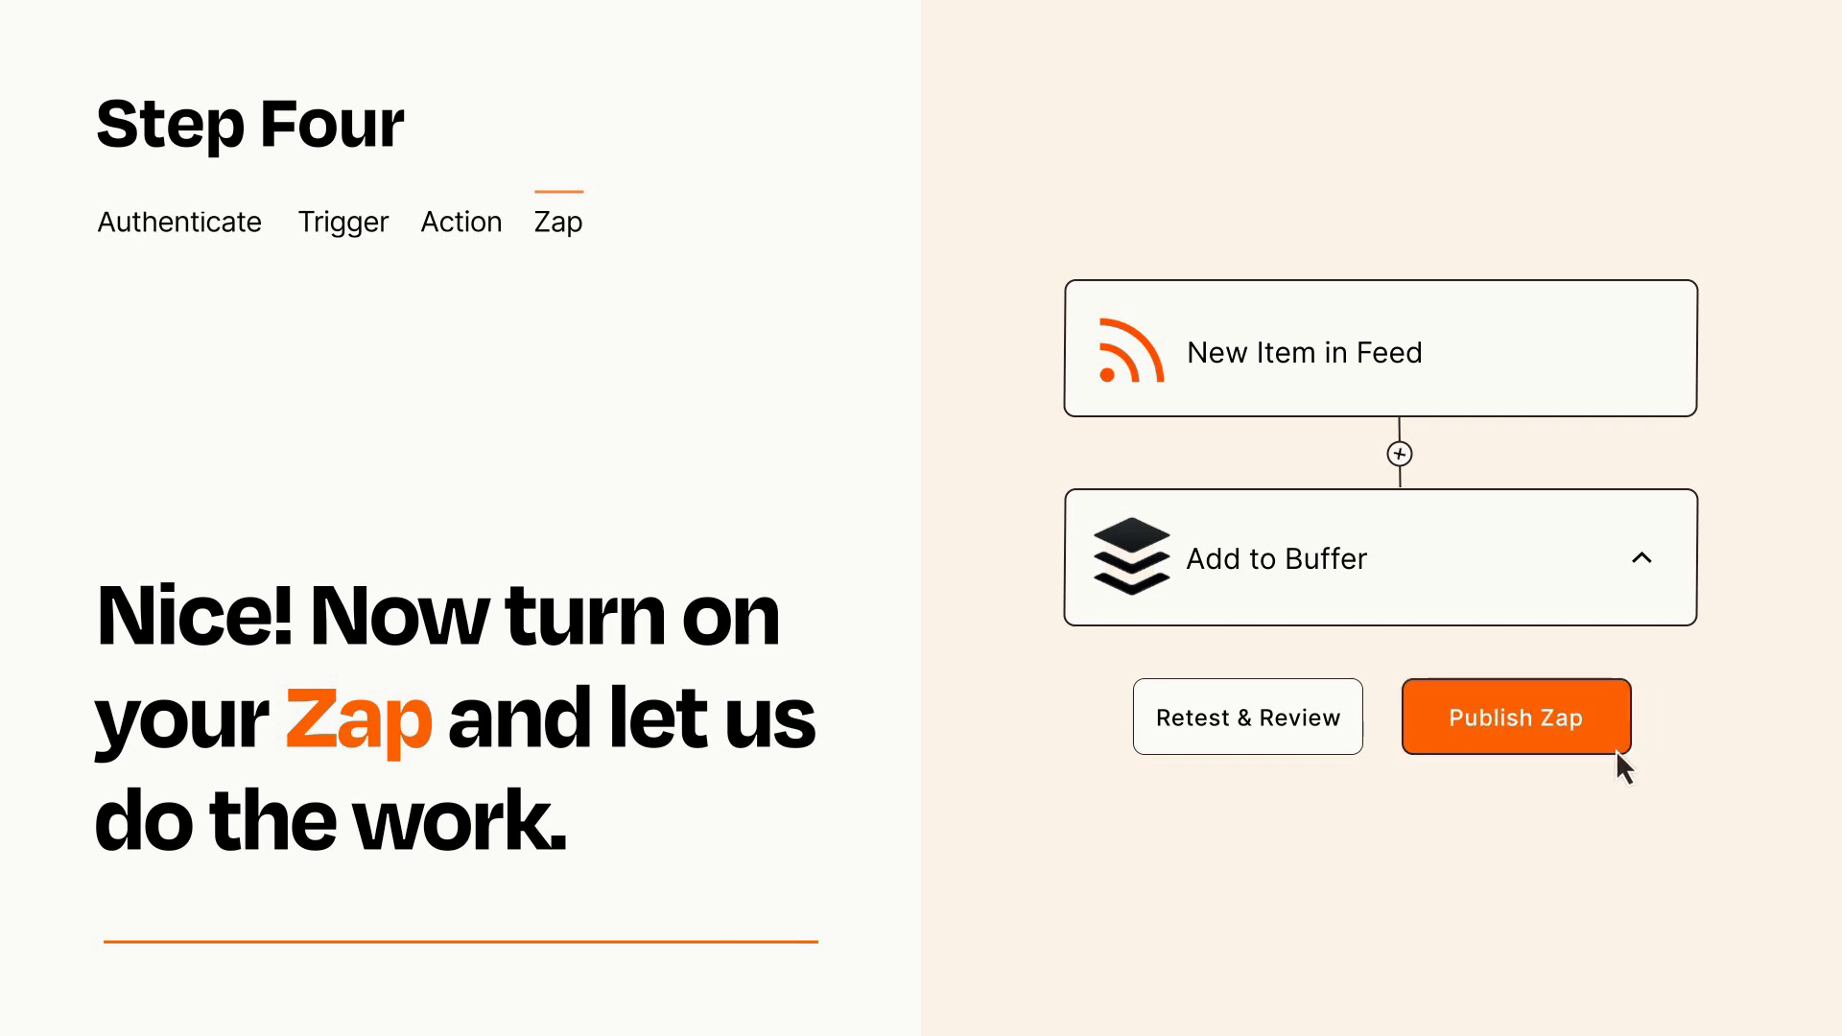
left_click(1516, 717)
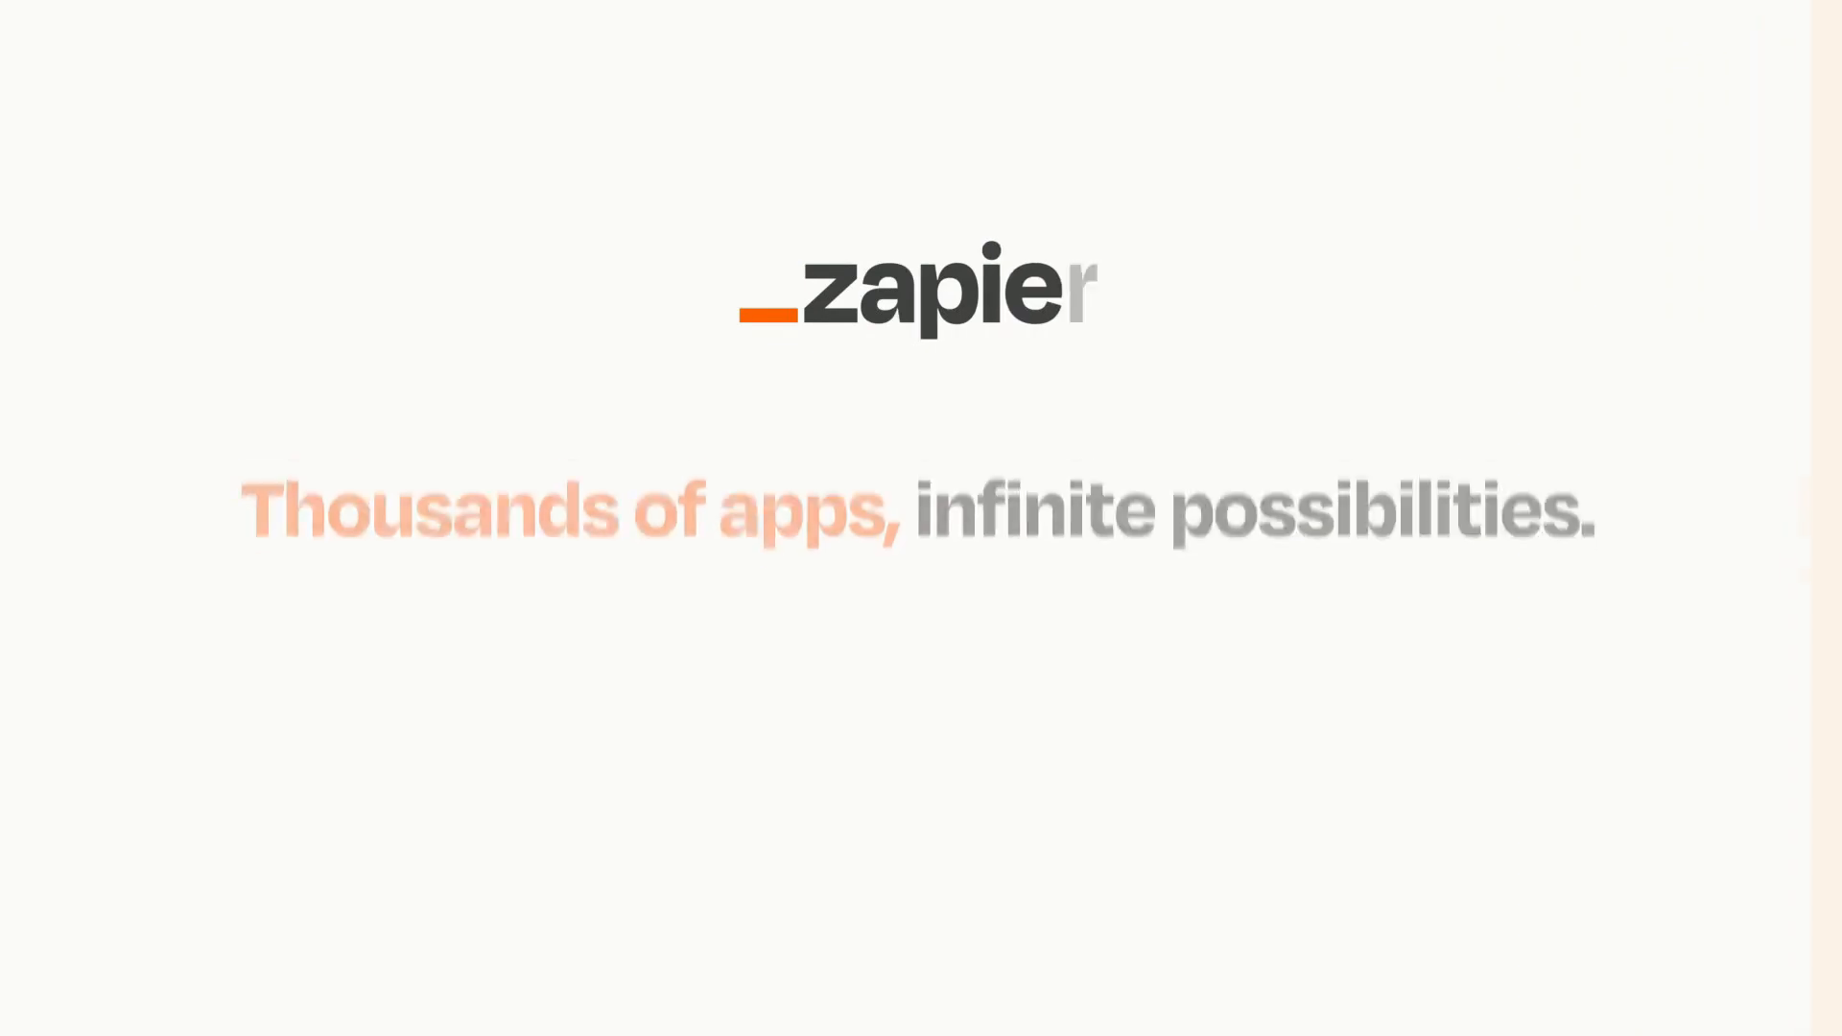